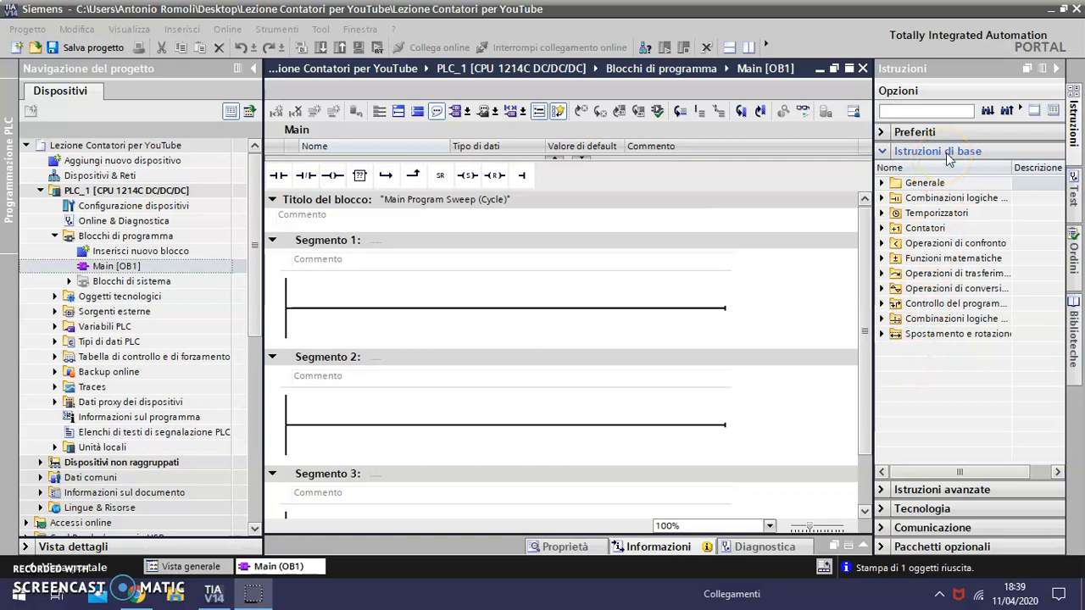
{"action": "mouse_move", "coordinate": [956, 193]}
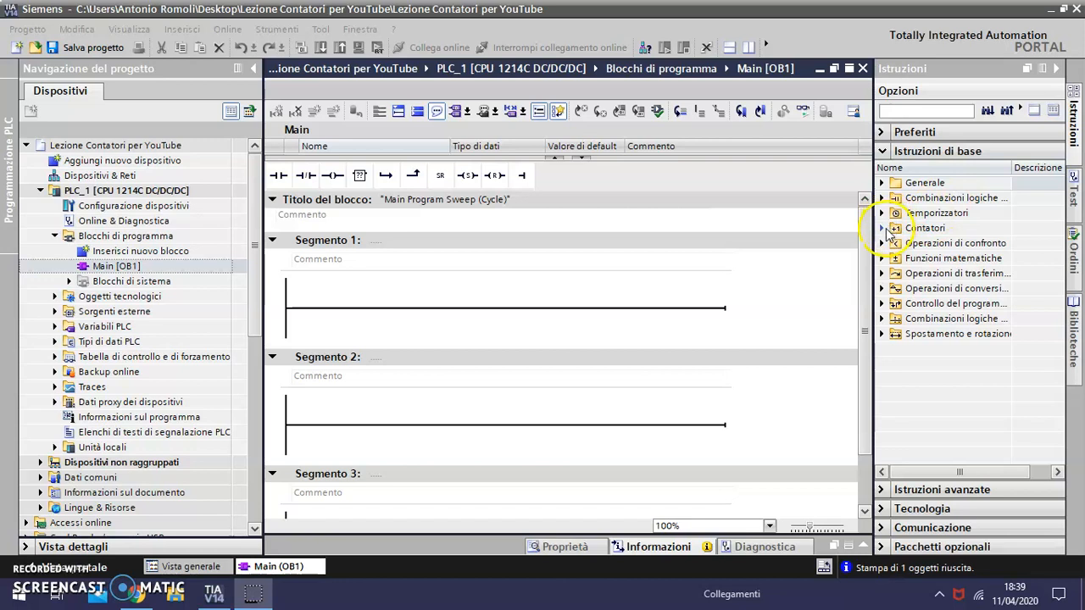
Expand the Counters category and drop a CTU counter onto Network 1 of Main
{"action": "left_click", "coordinate": [881, 228]}
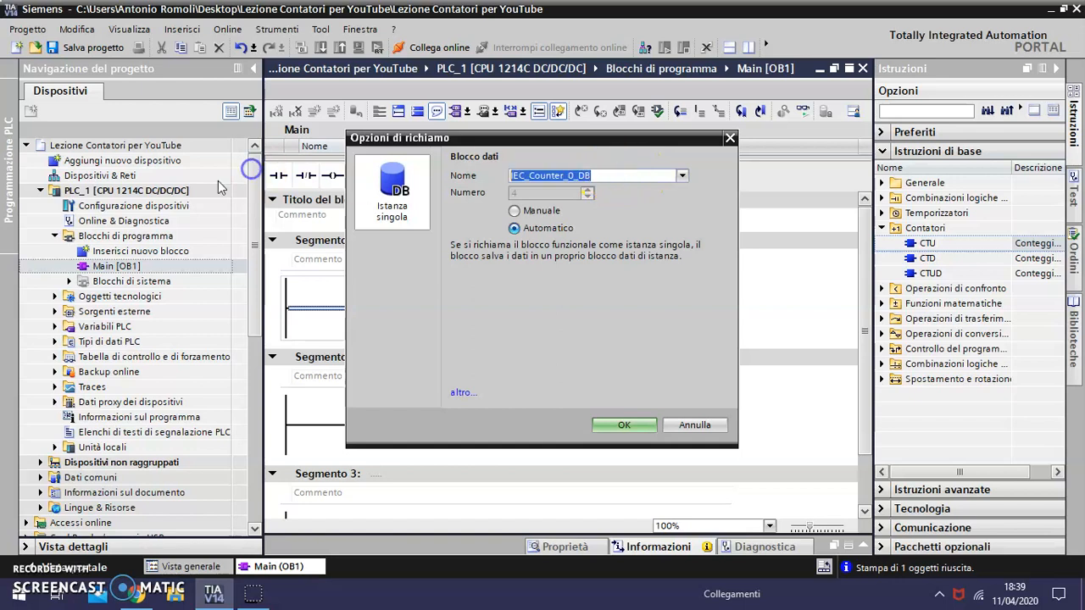
Name the CTU's single-instance data block Conta_up and confirm the Call options
{"action": "type", "text": "Contatore incremento"}
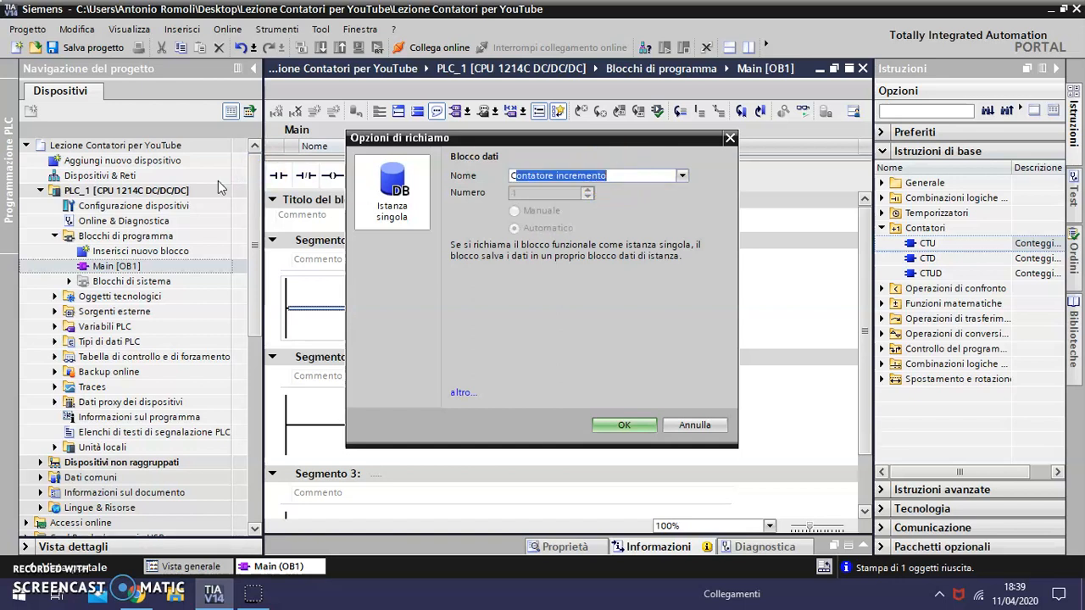
{"action": "type", "text": "Conta_up"}
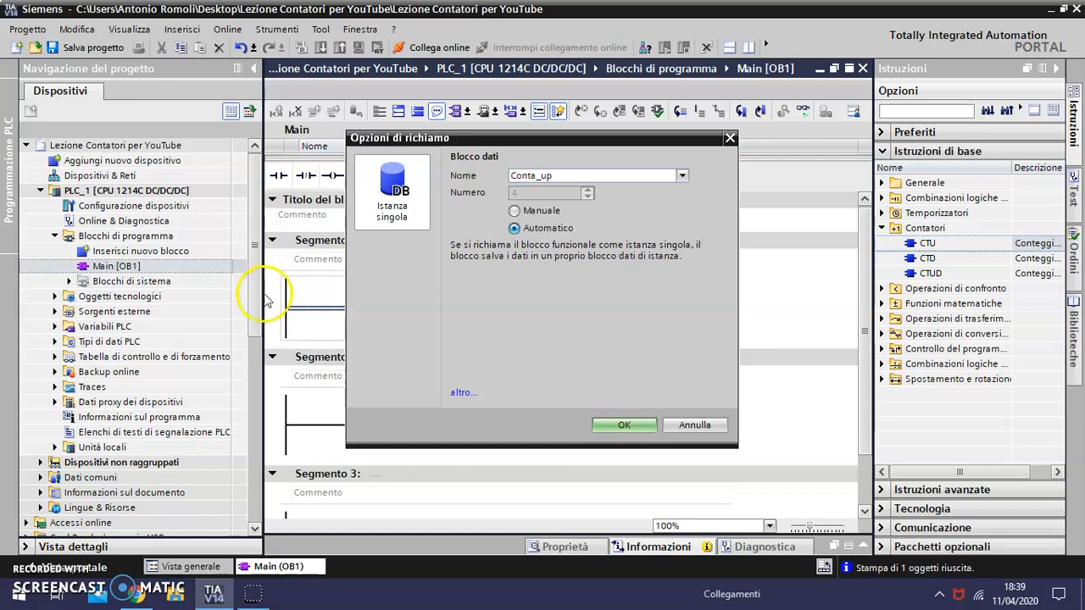
{"action": "left_click", "coordinate": [624, 425]}
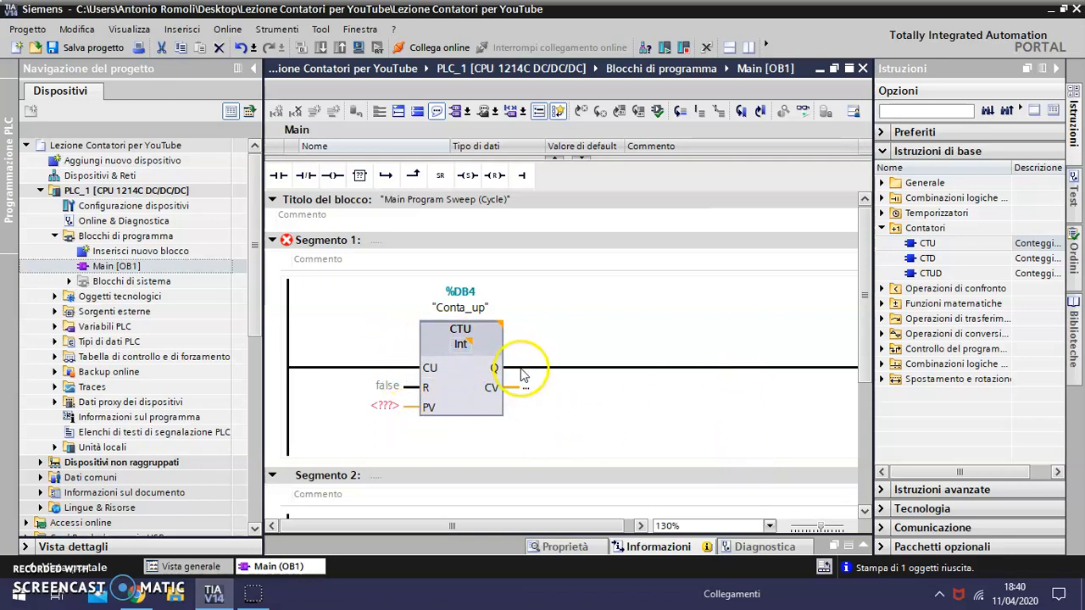
{"action": "mouse_move", "coordinate": [471, 423]}
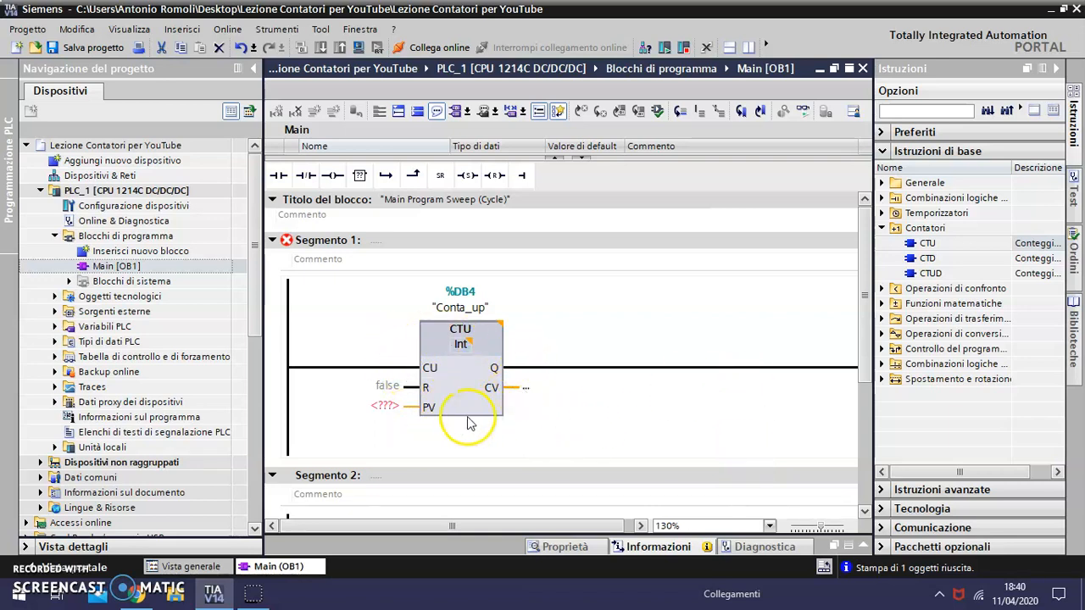
{"action": "mouse_move", "coordinate": [386, 380]}
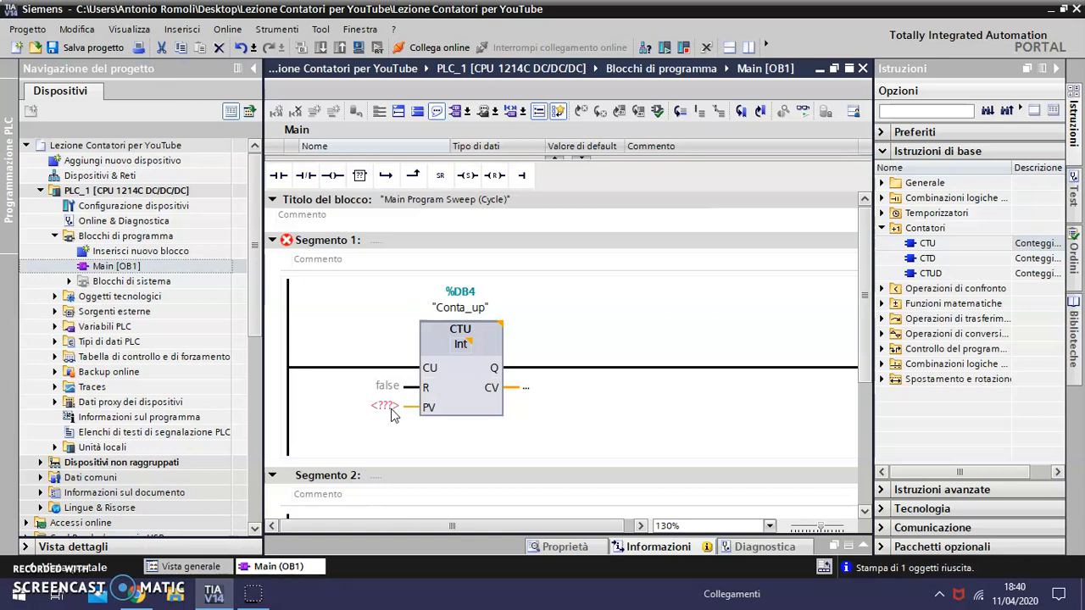
{"action": "mouse_move", "coordinate": [448, 405]}
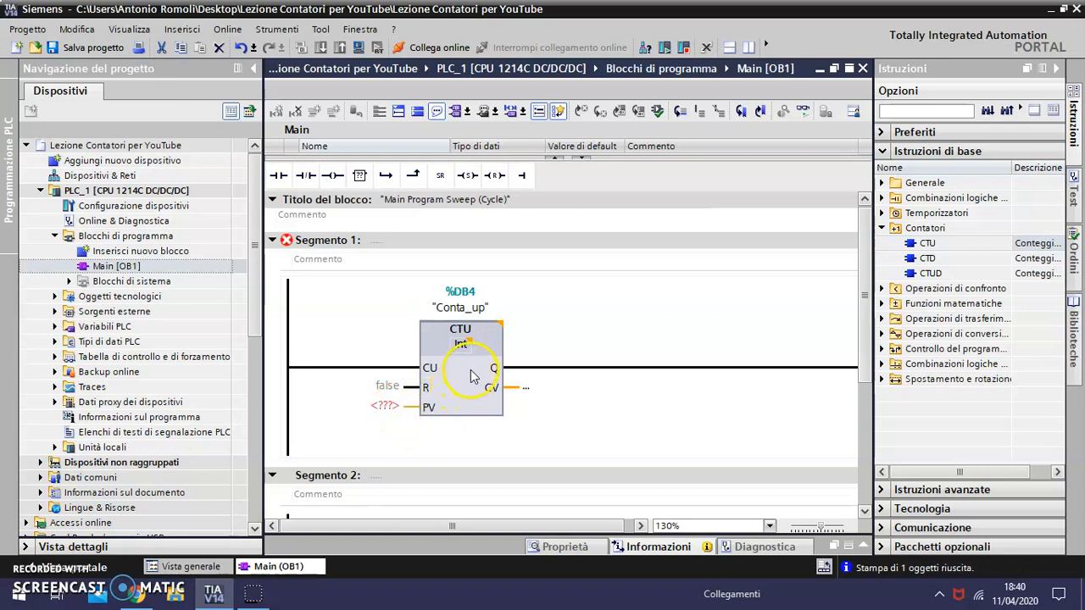
{"action": "mouse_move", "coordinate": [414, 416]}
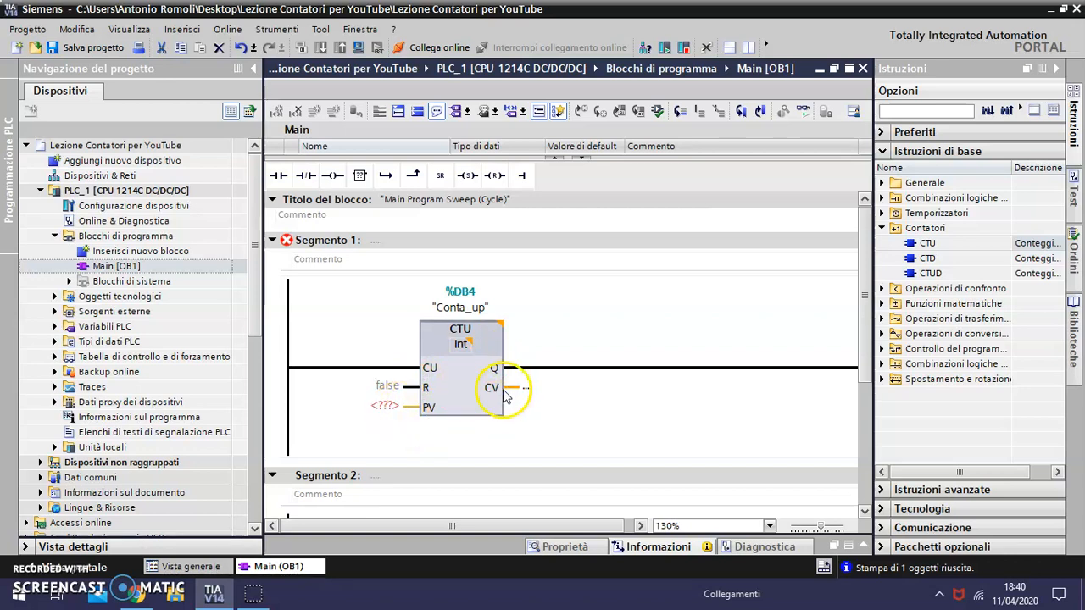
{"action": "mouse_move", "coordinate": [551, 375]}
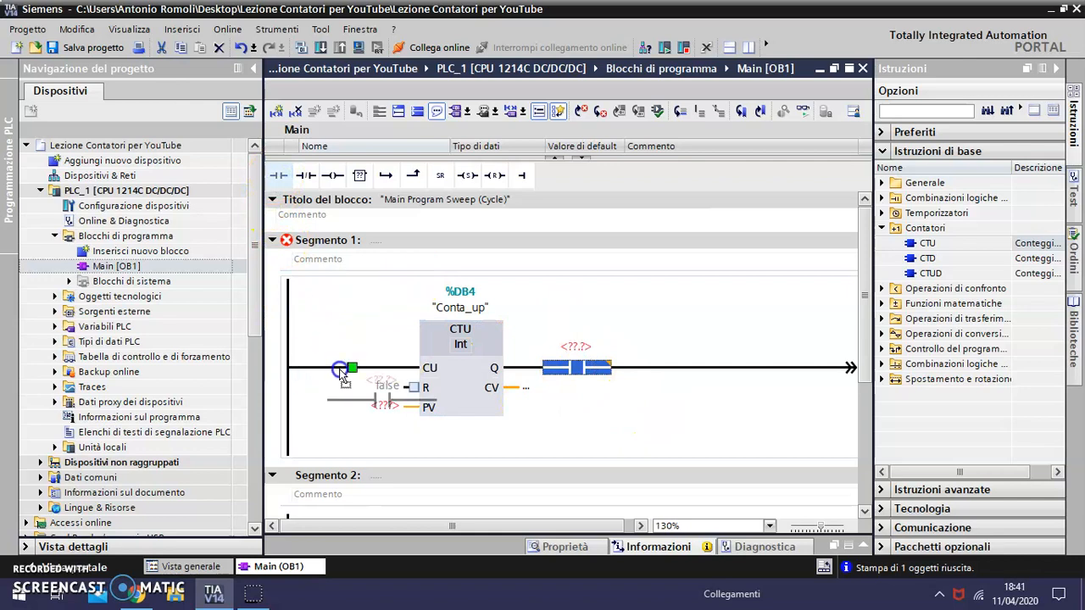
Add a normally open contact before CU addressed to an input operand
{"action": "left_click", "coordinate": [343, 367]}
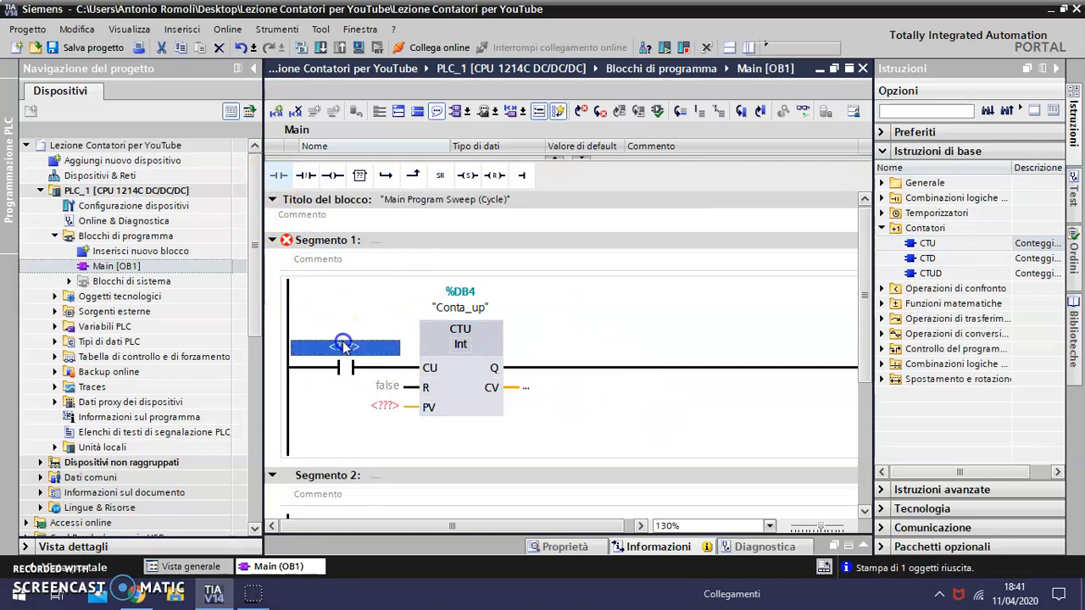
{"action": "type", "text": "st"}
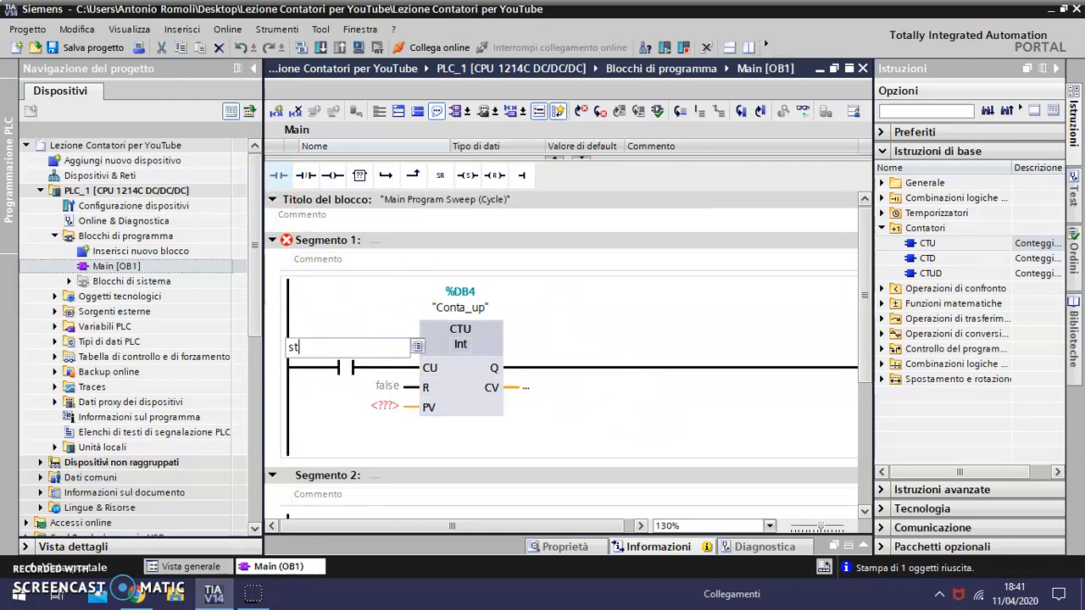
{"action": "type", "text": "a"}
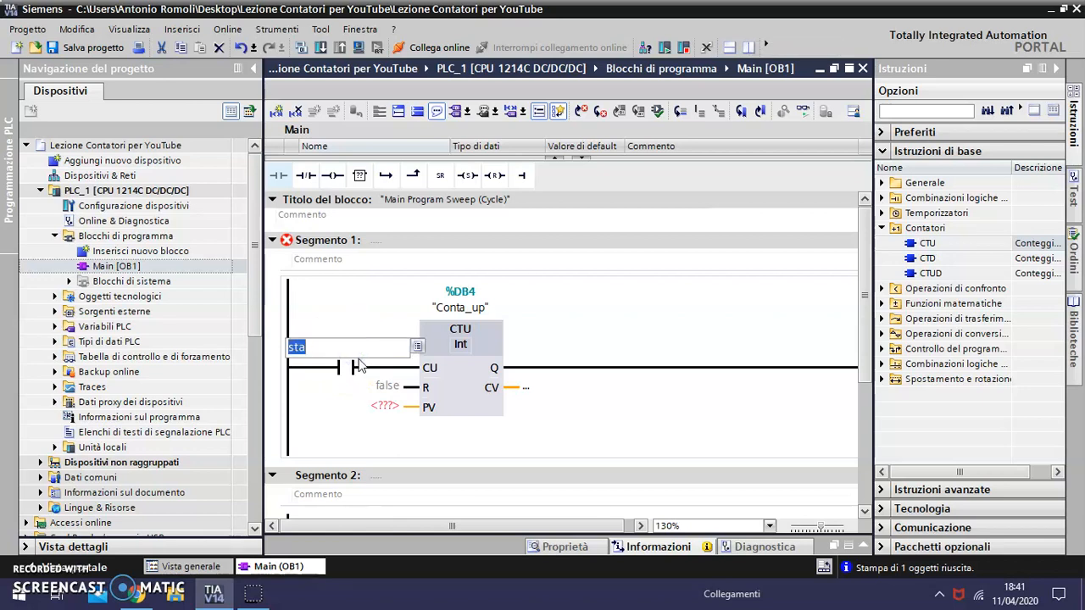
{"action": "type", "text": "i0."}
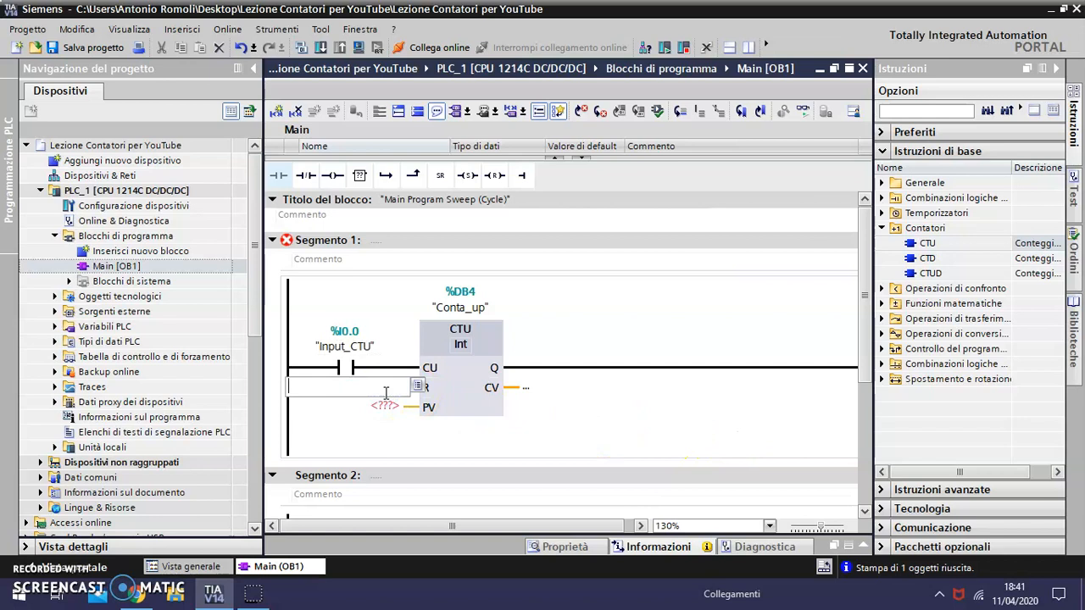
{"action": "type", "text": "i0.7"}
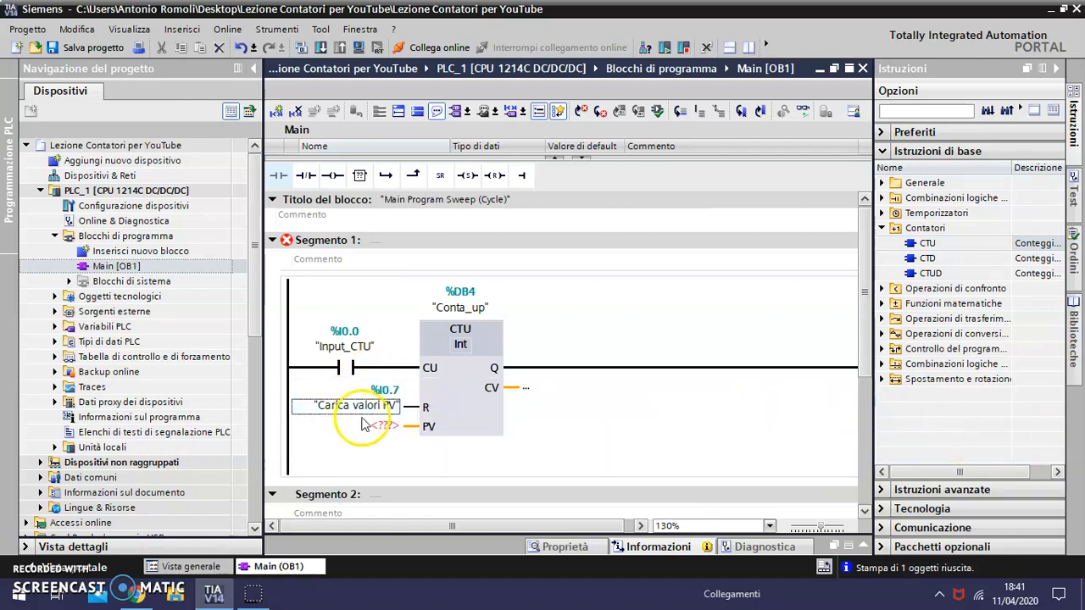
Set the counter's R input to %I0.6 (Reset_CTU) and PV to 5
{"action": "double_click", "coordinate": [356, 405]}
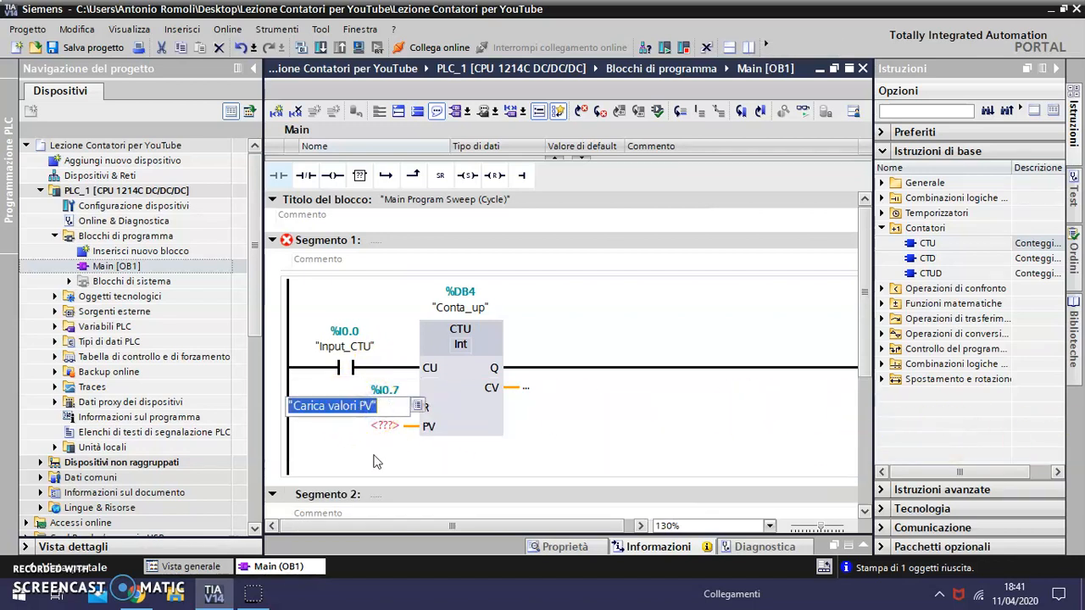
{"action": "type", "text": "i0.6"}
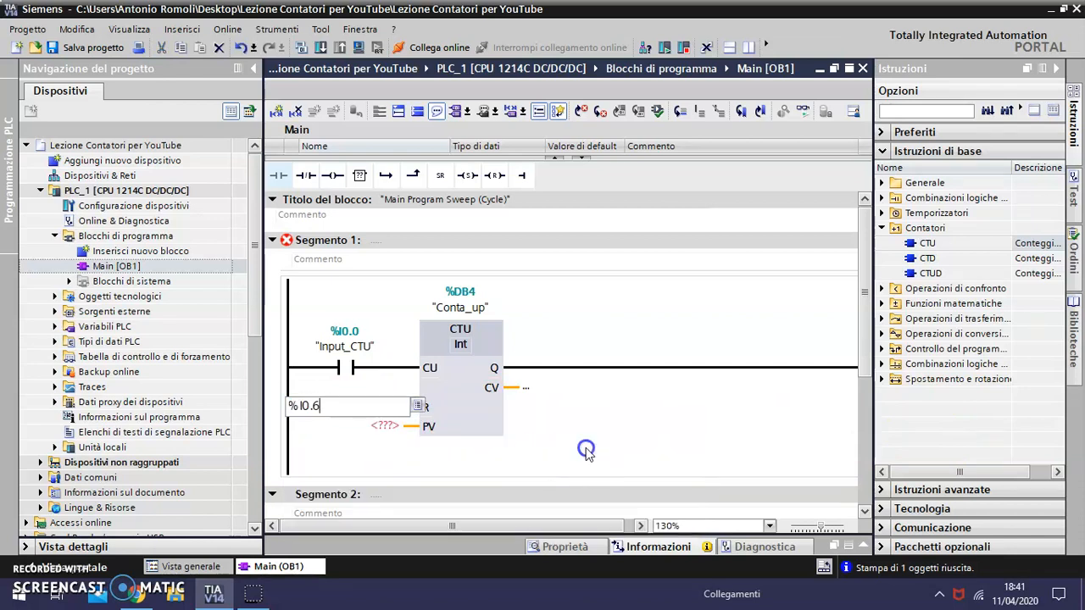
{"action": "type", "text": "%I0.6"}
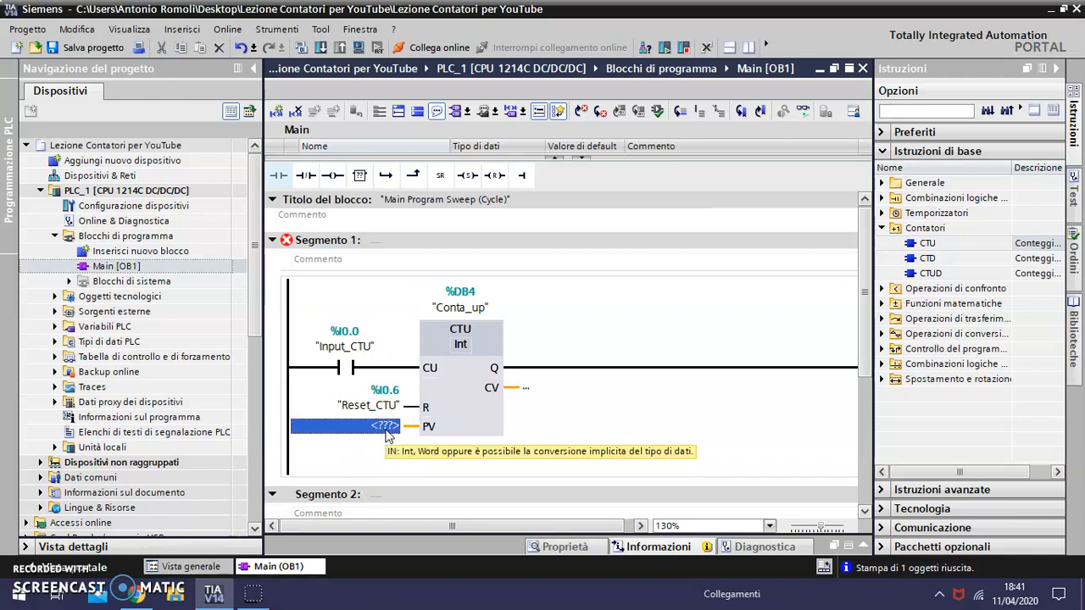
{"action": "type", "text": "5"}
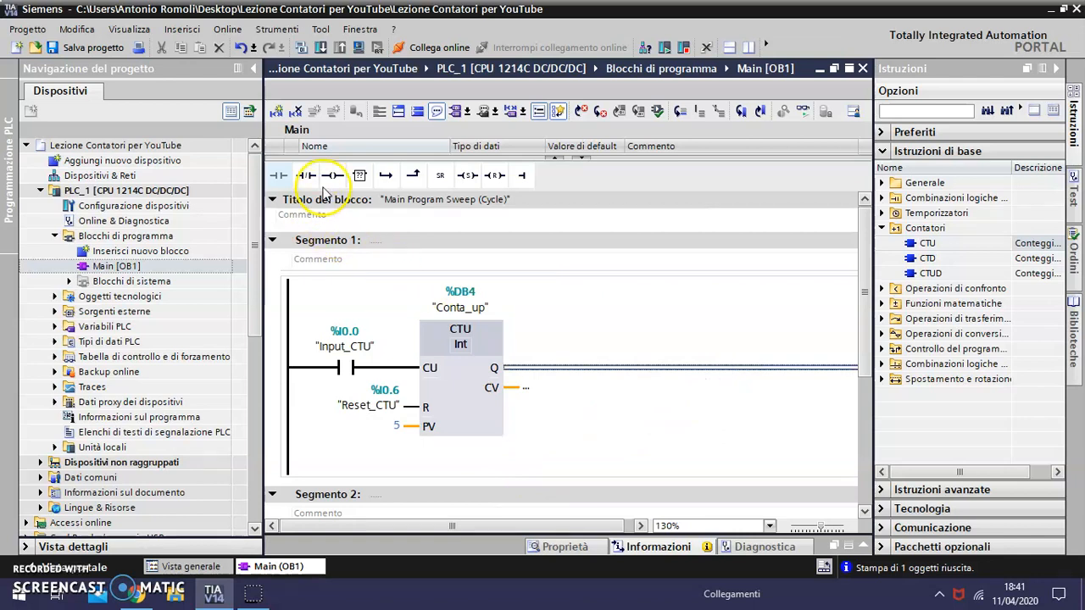
Add an output coil after Q addressed %Q0.0 and named Uscita CTU
{"action": "left_click", "coordinate": [332, 175]}
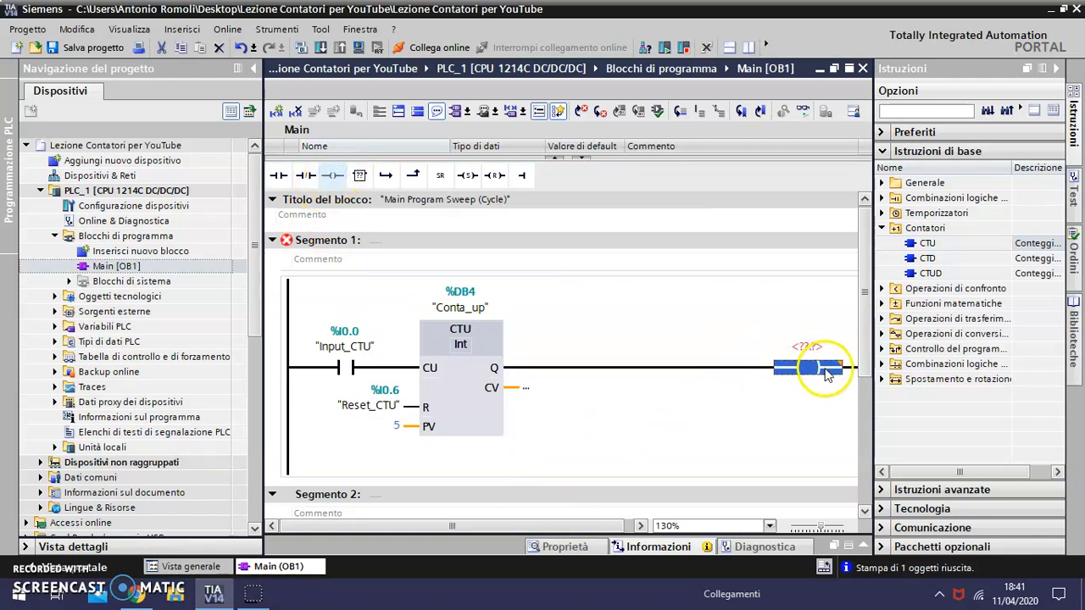
{"action": "left_click", "coordinate": [805, 348]}
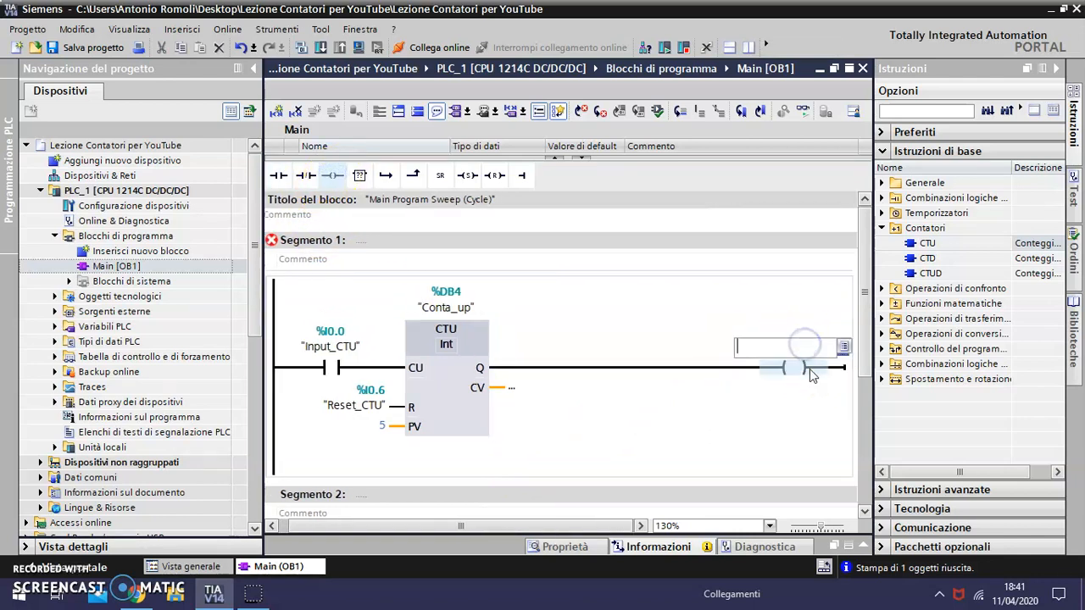
{"action": "type", "text": "q"}
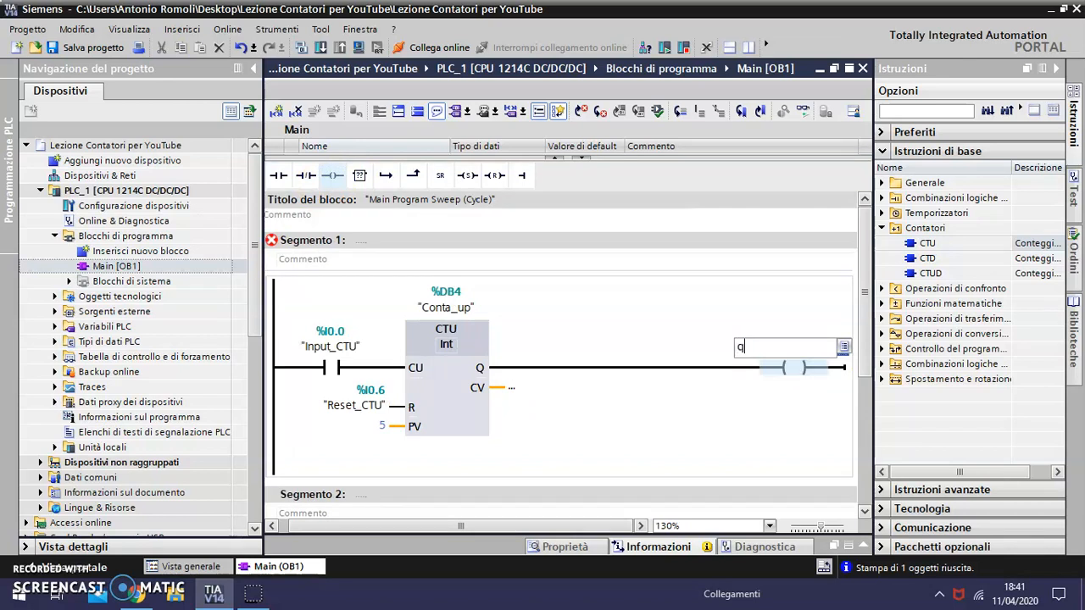
{"action": "type", "text": "0.0"}
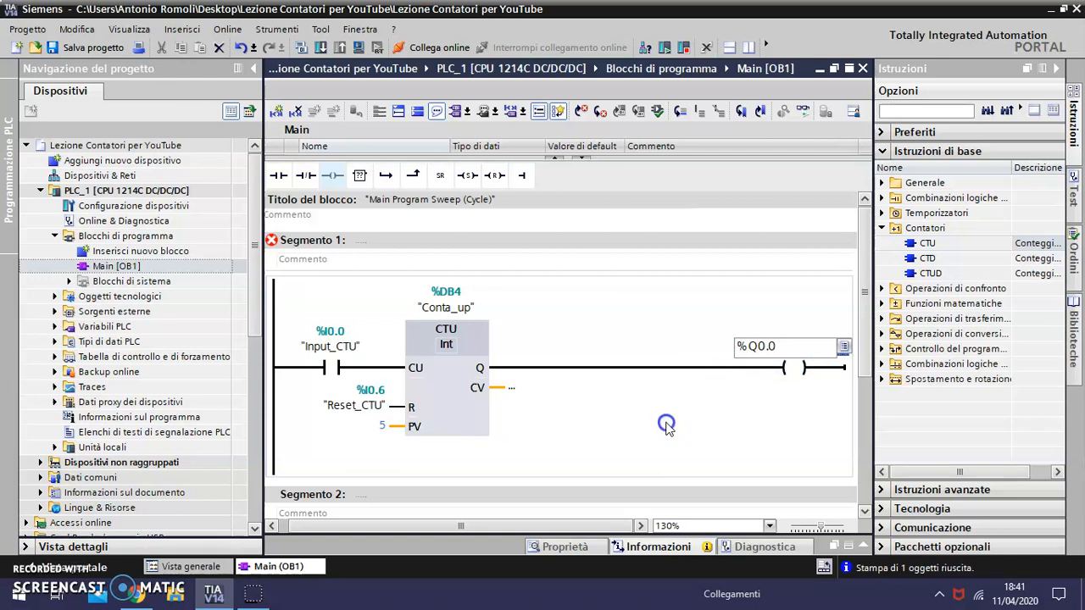
{"action": "type", "text": "Uscita CTU\""}
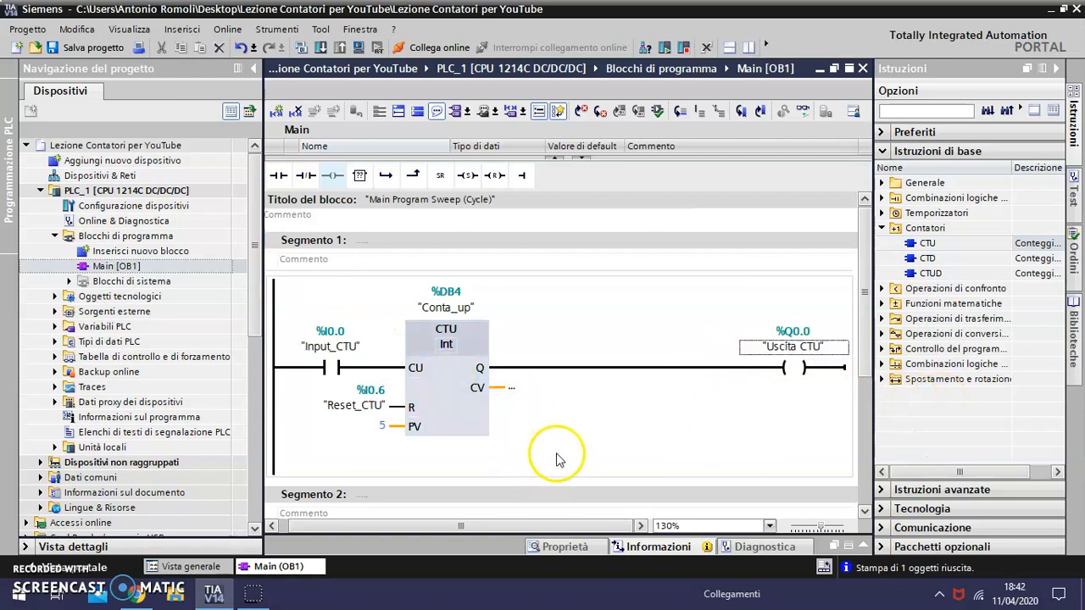
{"action": "mouse_move", "coordinate": [551, 331]}
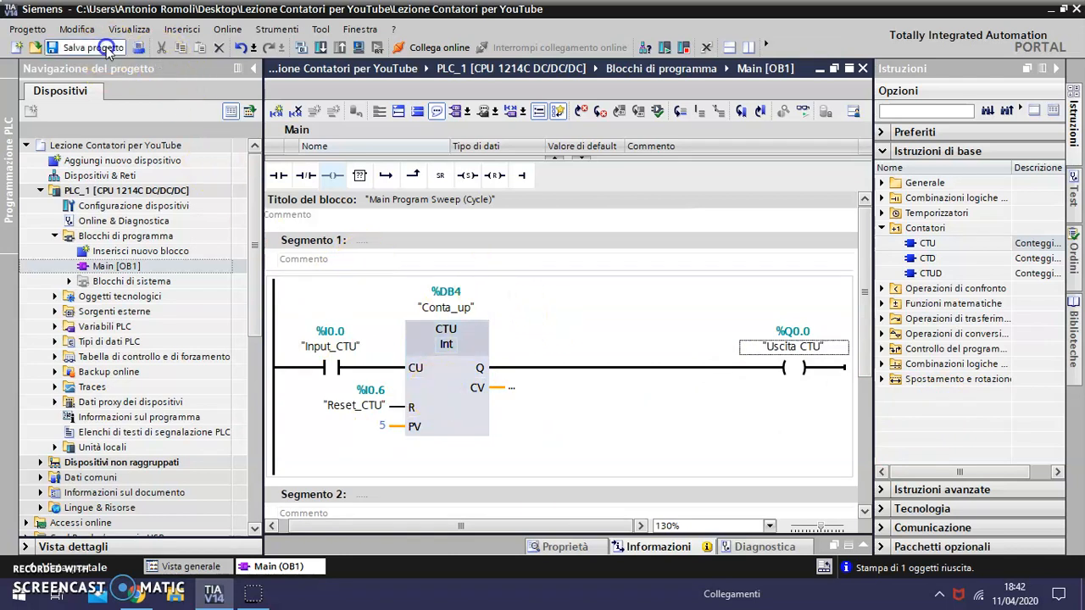
Save the project and compile Main [OB1] with 0 errors and 0 warnings
{"action": "left_click", "coordinate": [85, 48]}
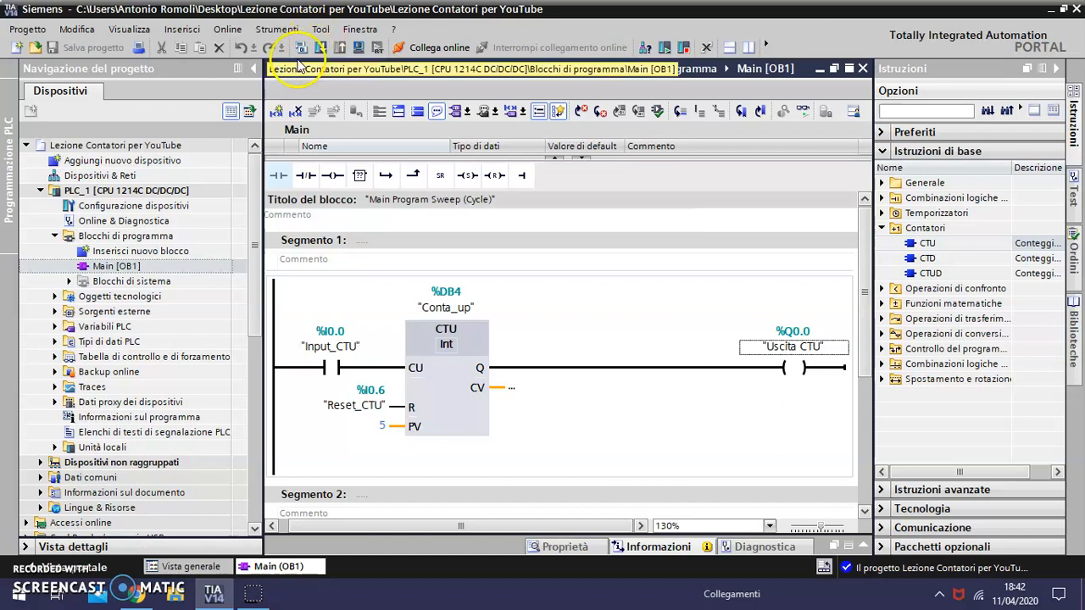
{"action": "left_click", "coordinate": [301, 48]}
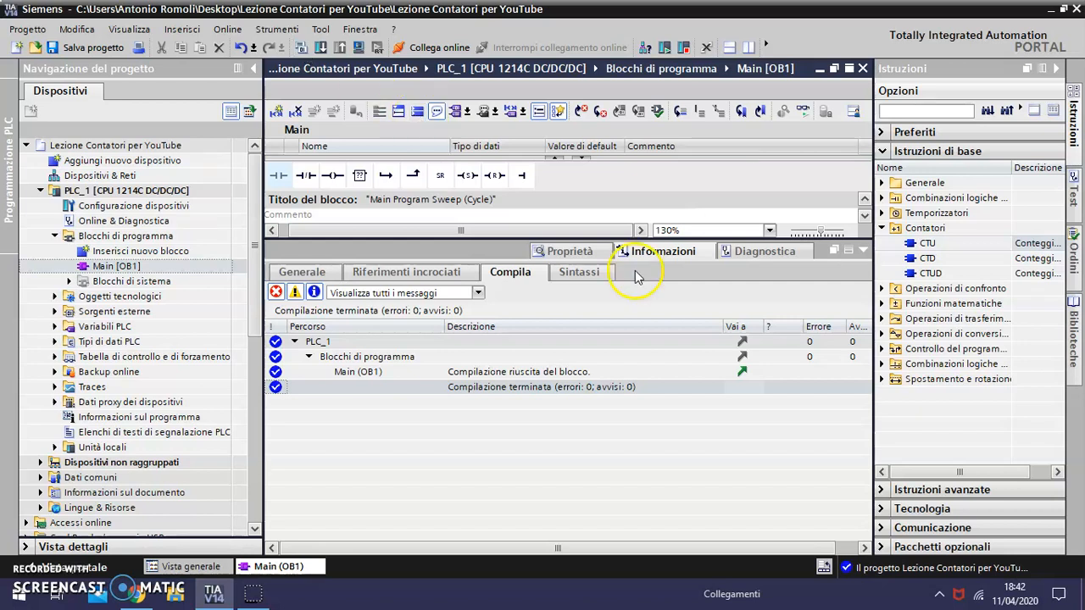
{"action": "mouse_move", "coordinate": [867, 255]}
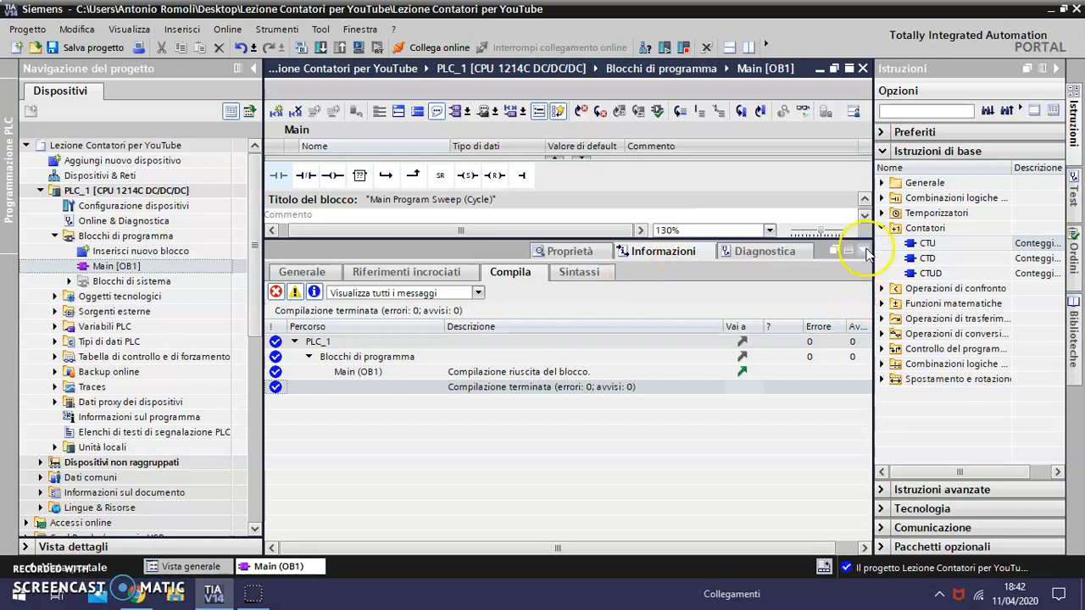
Download Conta_up and Main to PLC_1, then hide the Informazioni panel
{"action": "left_click", "coordinate": [867, 251]}
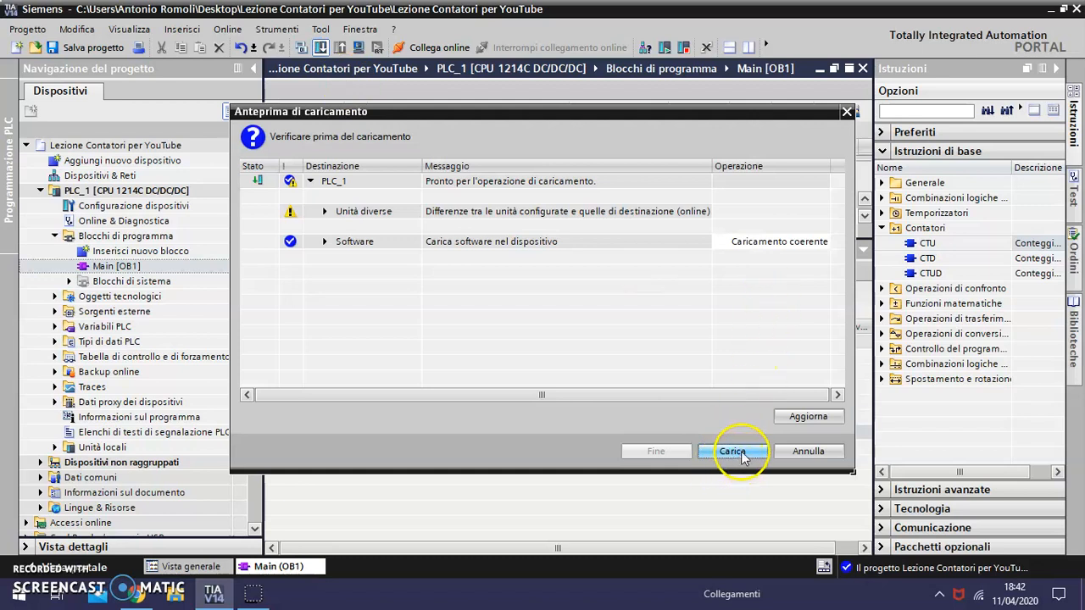
{"action": "left_click", "coordinate": [731, 451]}
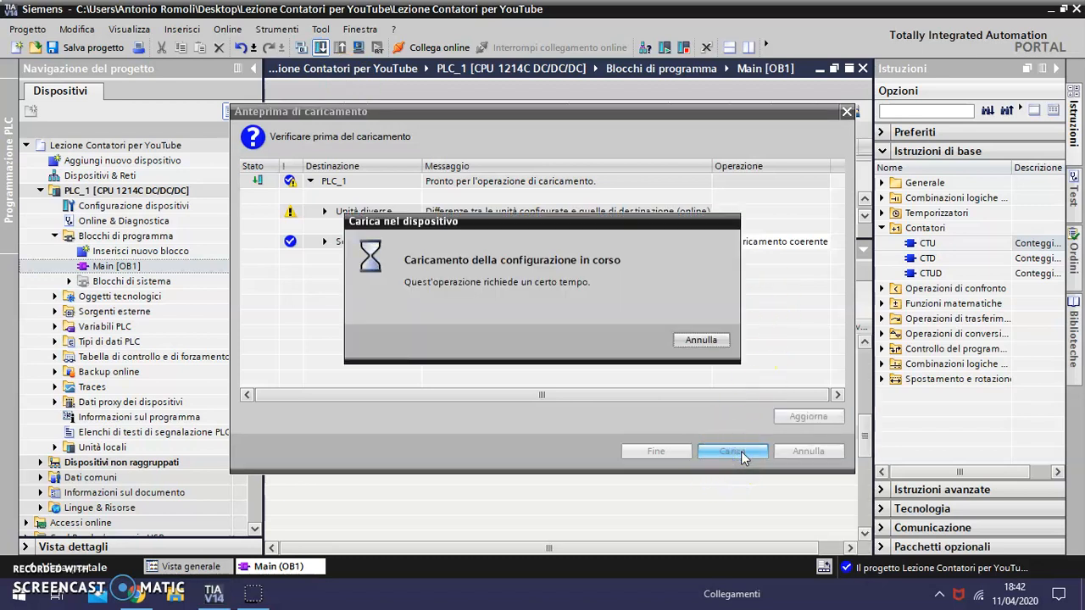
{"action": "left_click", "coordinate": [731, 450]}
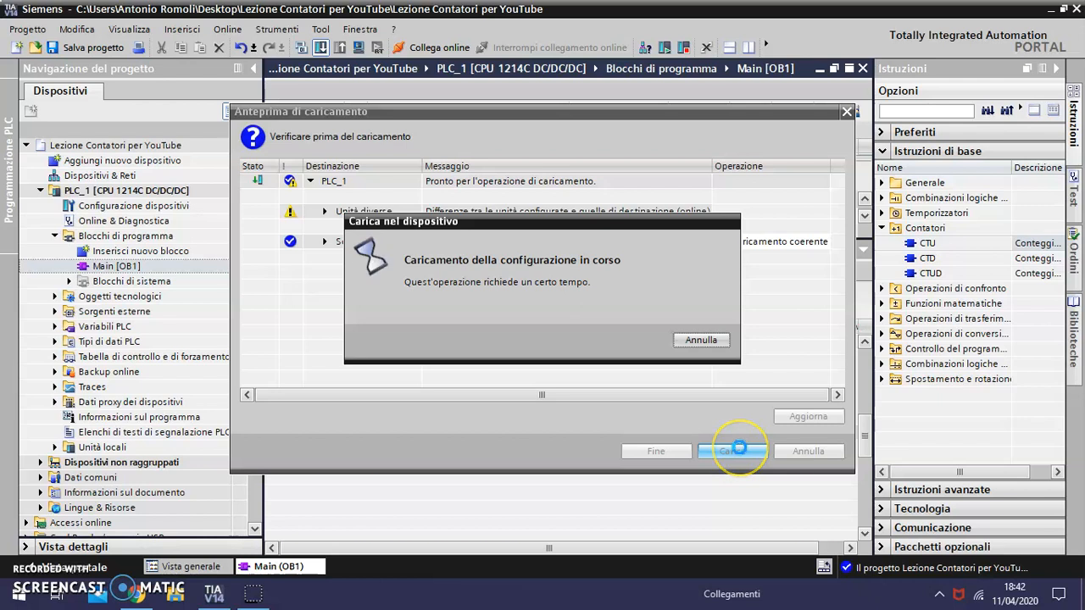
{"action": "left_click", "coordinate": [733, 450]}
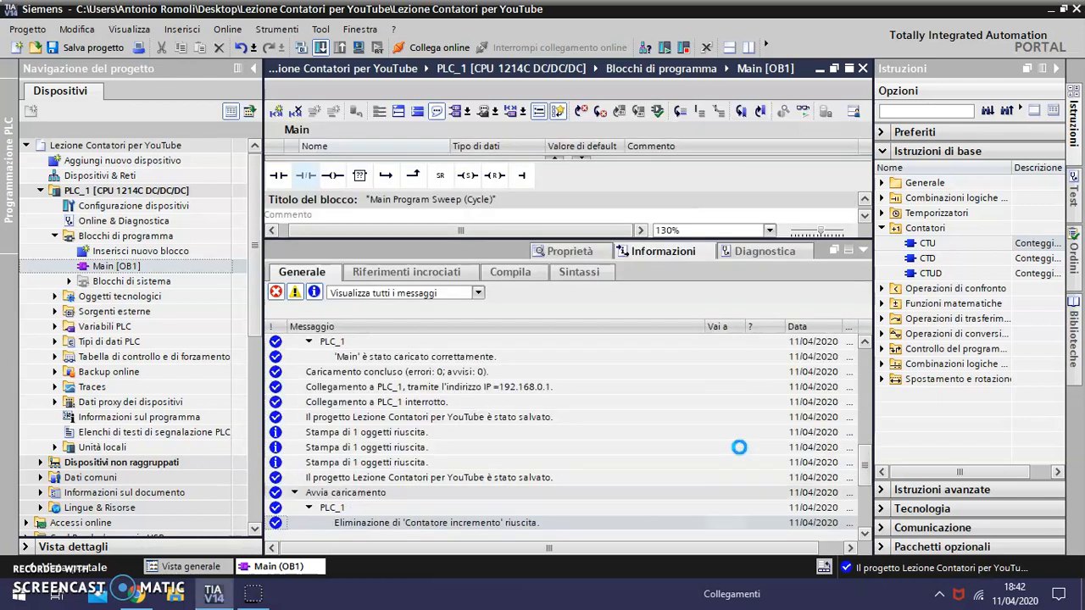
{"action": "scroll", "scroll_direction": "down", "scroll_amount": 3}
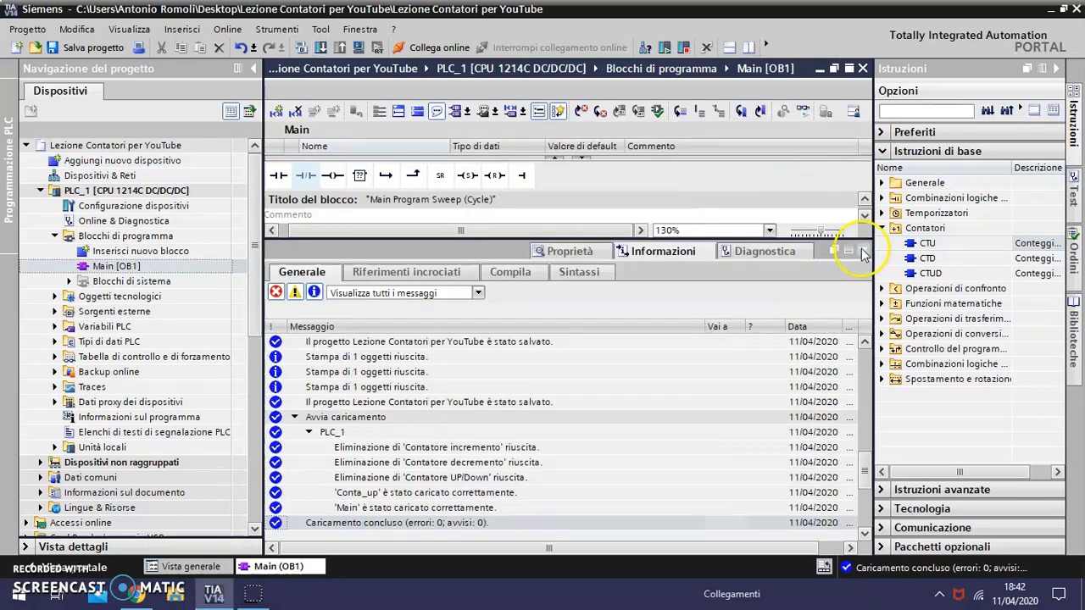
{"action": "left_click", "coordinate": [848, 251]}
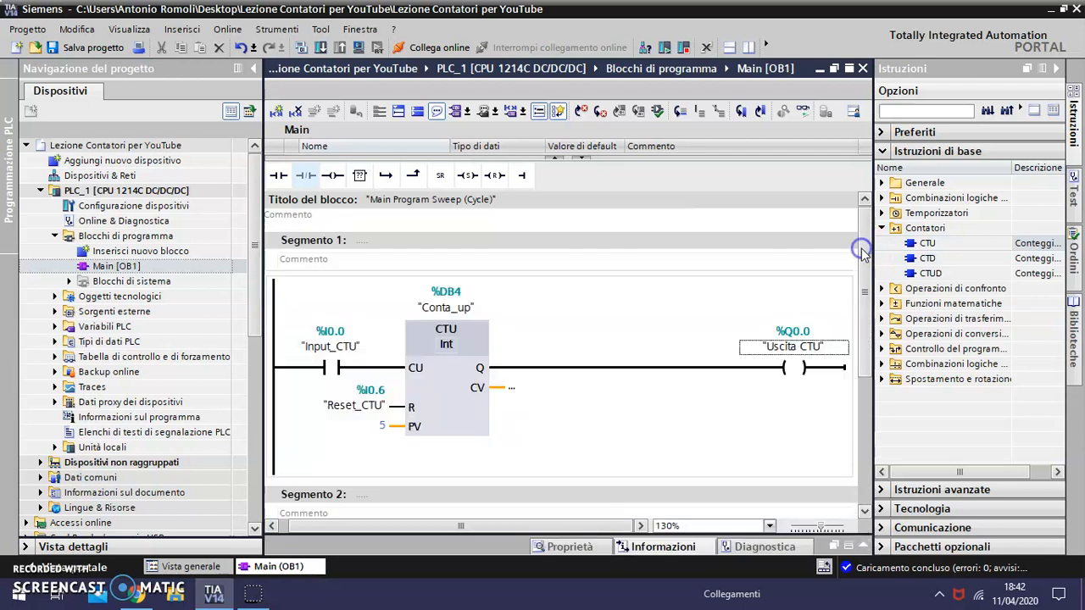
{"action": "mouse_move", "coordinate": [803, 112]}
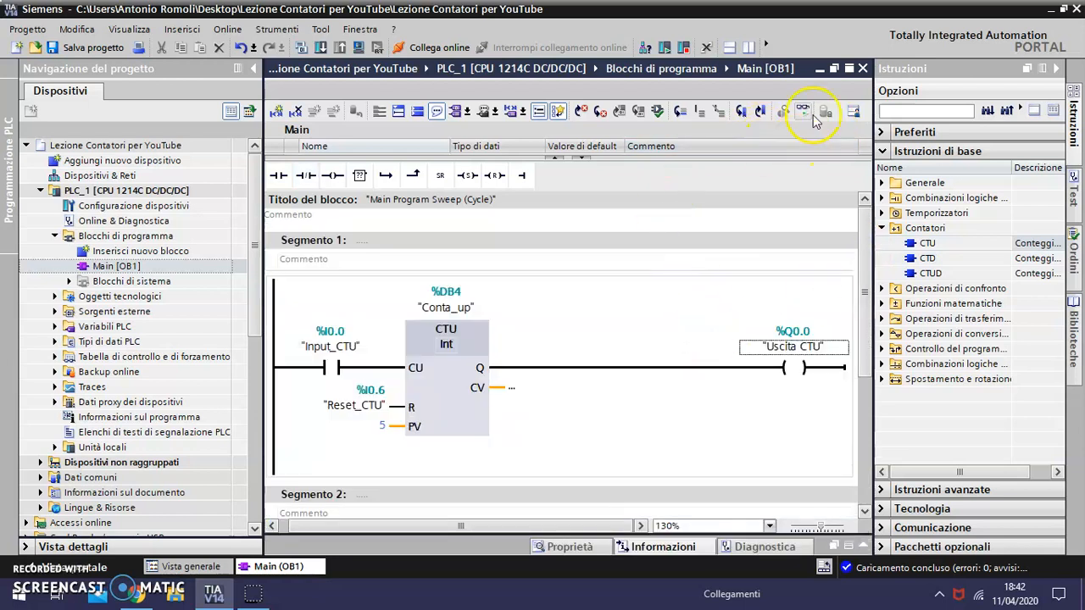
{"action": "mouse_move", "coordinate": [803, 111]}
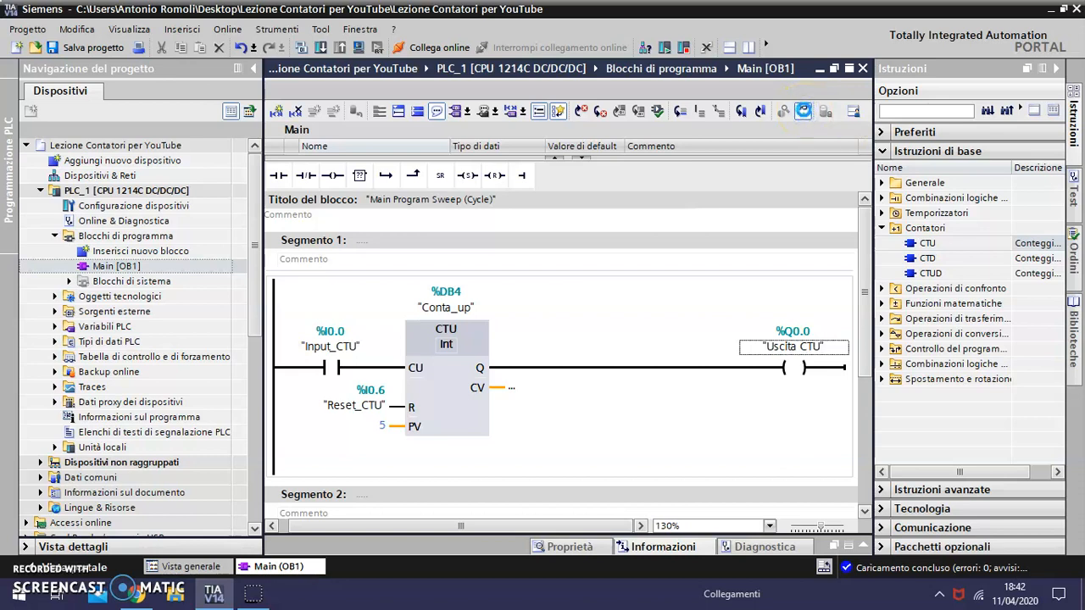
Monitor segment 1 online and watch the Conta_up count reach 5
{"action": "left_click", "coordinate": [439, 47]}
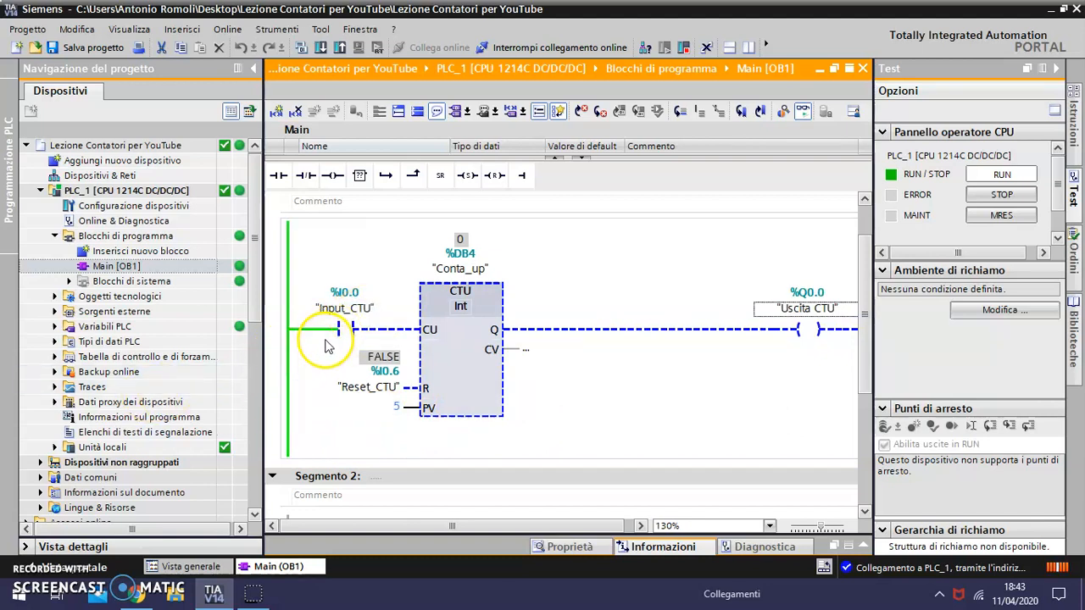
{"action": "left_click", "coordinate": [460, 291]}
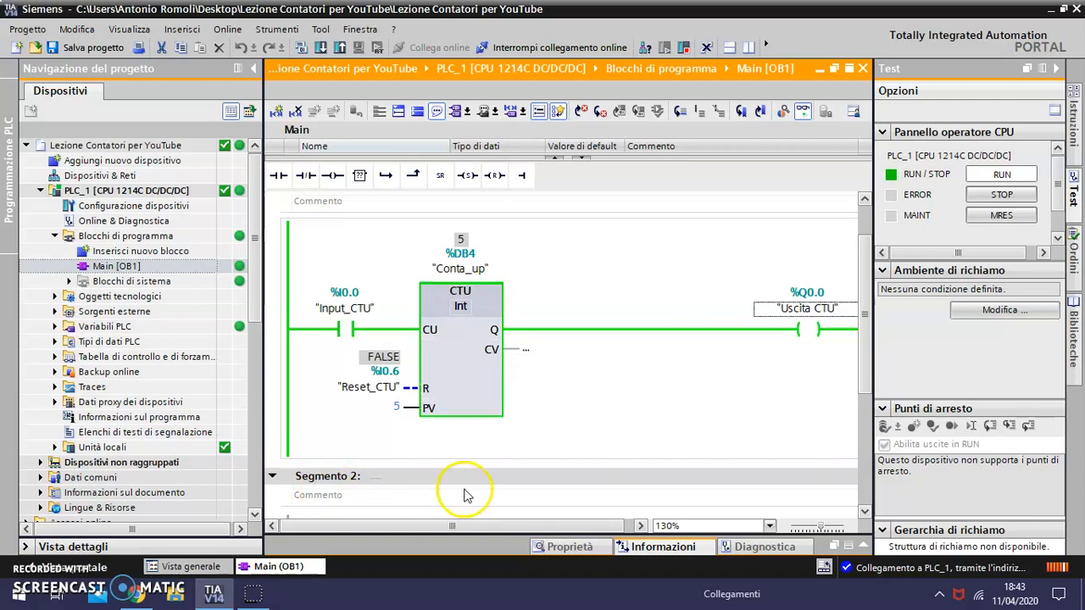
{"action": "mouse_move", "coordinate": [610, 421]}
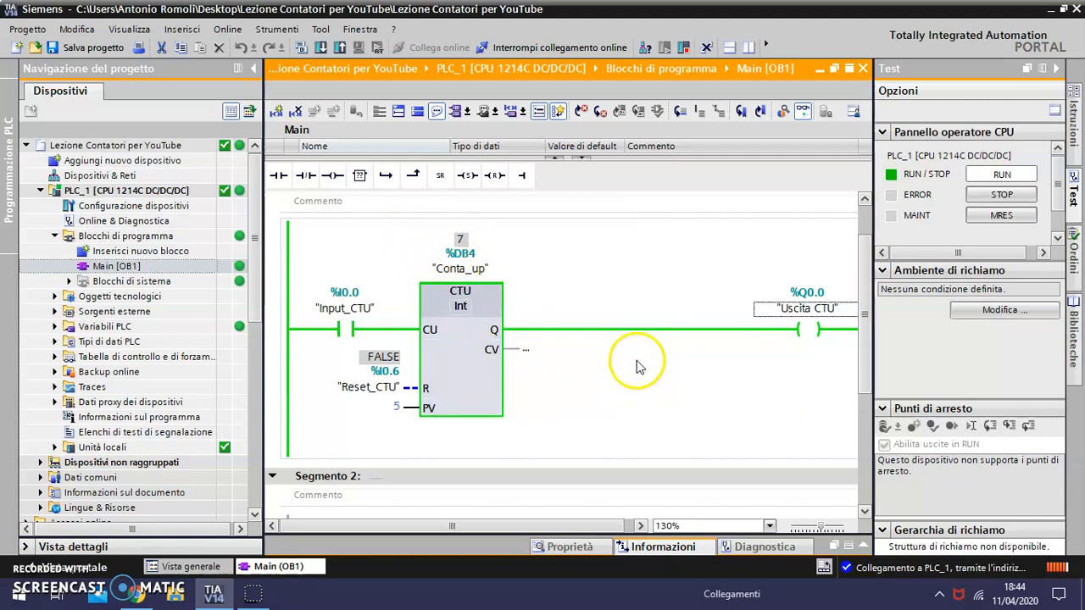
{"action": "mouse_move", "coordinate": [567, 388]}
{"action": "type", "text": "q"}
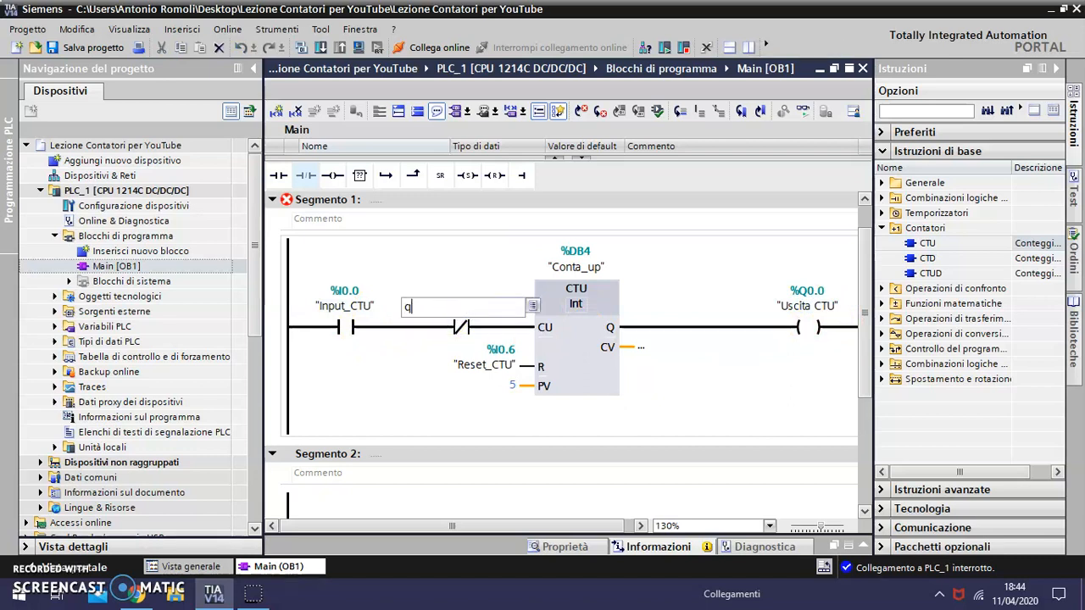
Assign the normally closed contact before CU to %Q0.0 Uscita CTU
{"action": "type", "text": "0.0"}
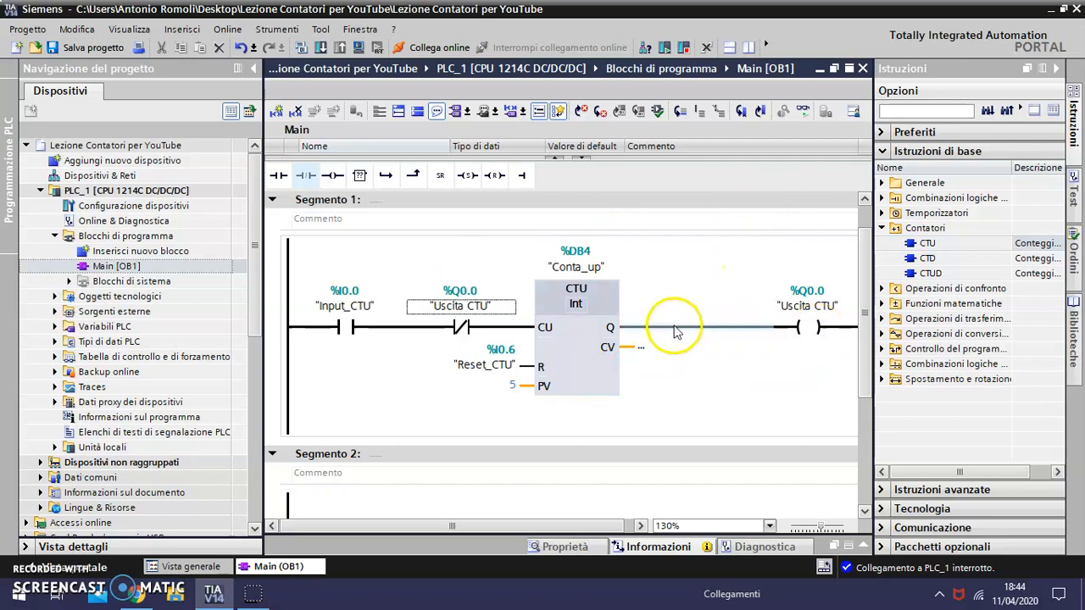
{"action": "mouse_move", "coordinate": [763, 326]}
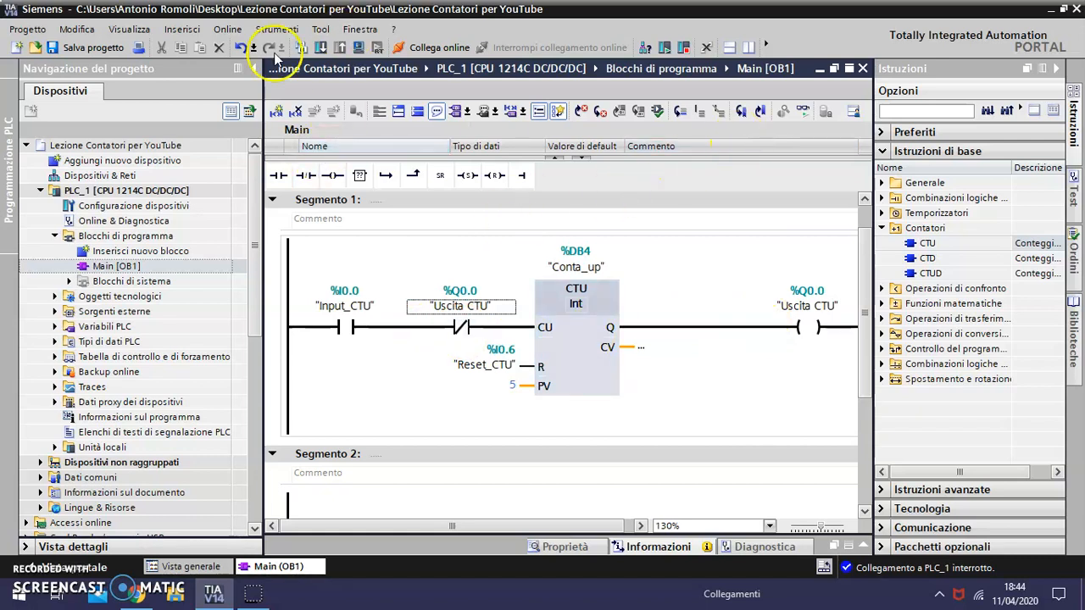
Download the modified Main block to PLC_1 and hide the Informazioni panel
{"action": "left_click", "coordinate": [276, 47]}
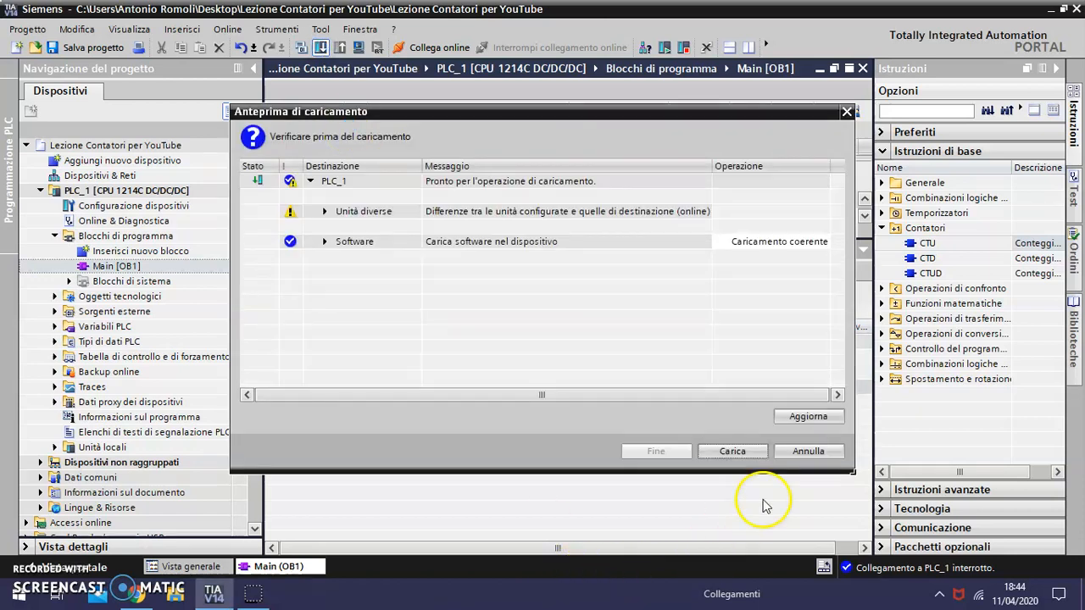
{"action": "left_click", "coordinate": [732, 451]}
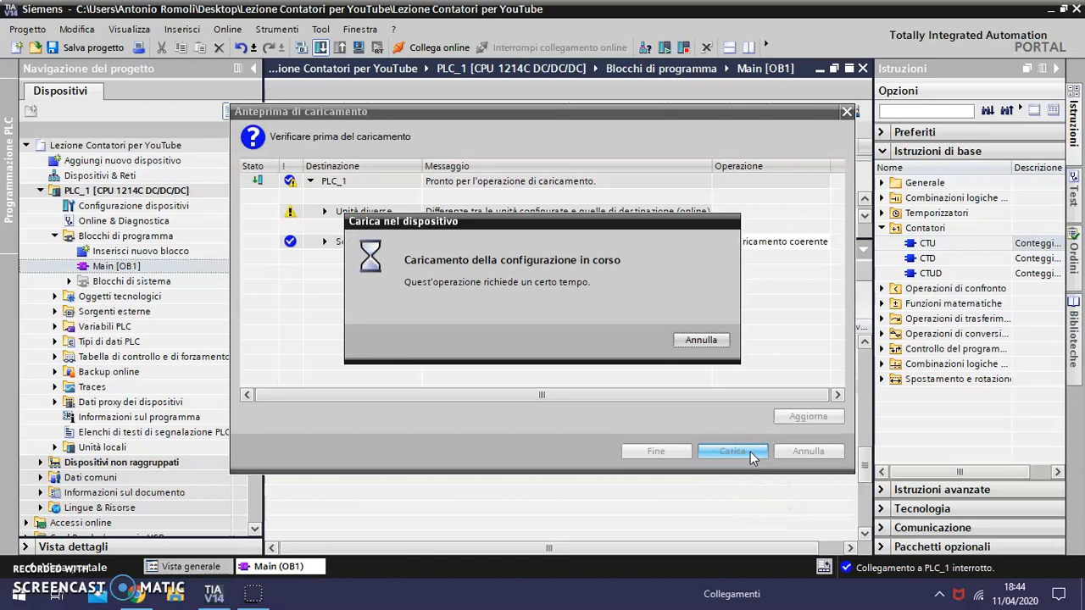
{"action": "left_click", "coordinate": [732, 451]}
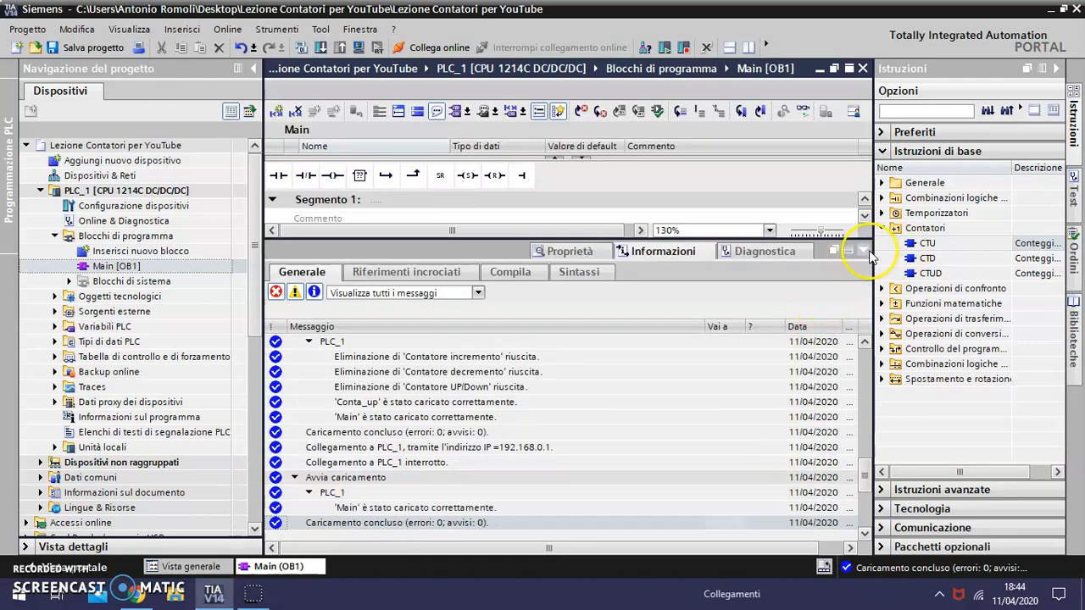
{"action": "left_click", "coordinate": [863, 250]}
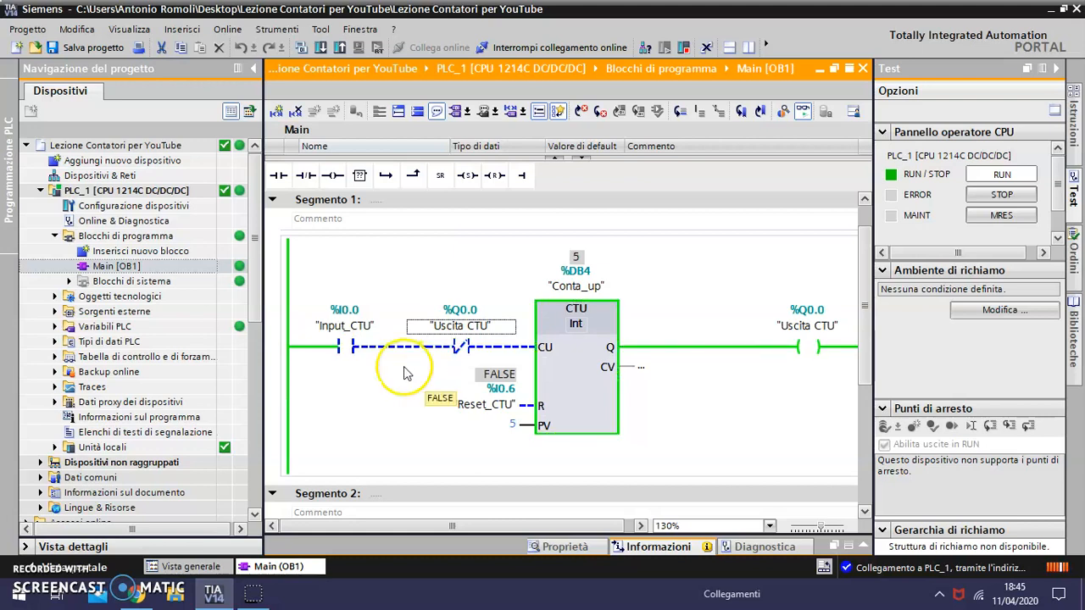
{"action": "mouse_move", "coordinate": [513, 465]}
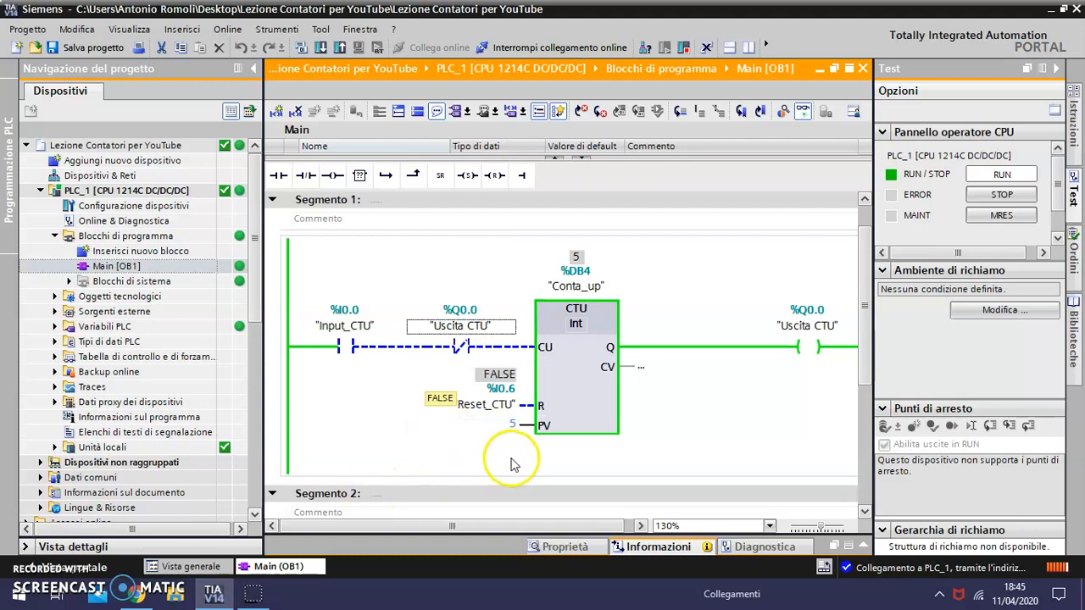
{"action": "mouse_move", "coordinate": [665, 428]}
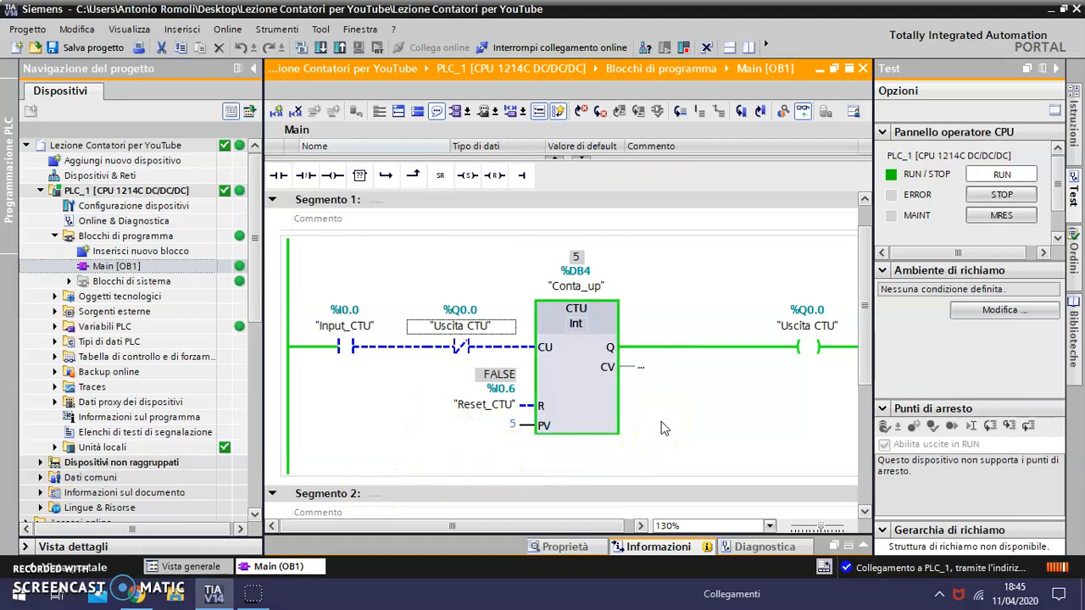